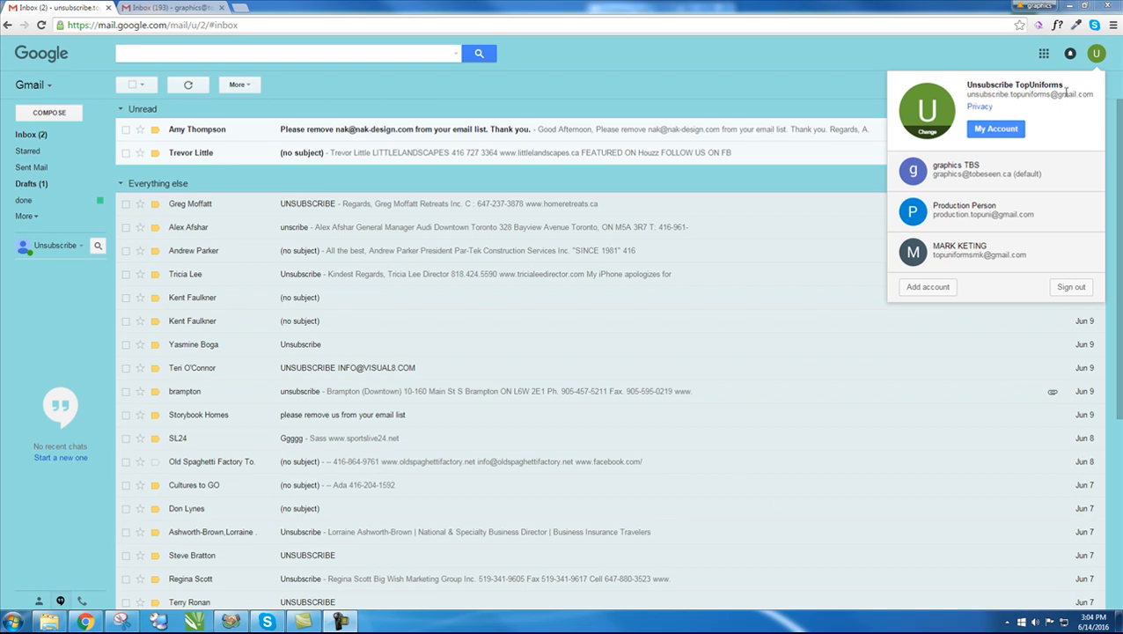
{"action": "mouse_move", "coordinate": [972, 89]}
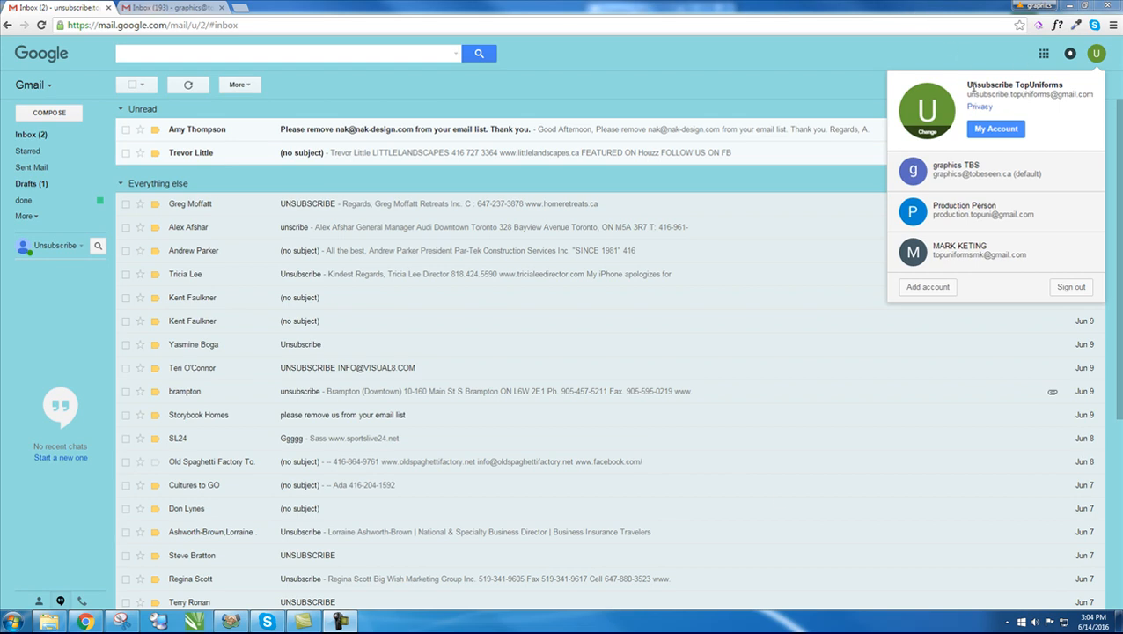
{"action": "mouse_move", "coordinate": [212, 69]}
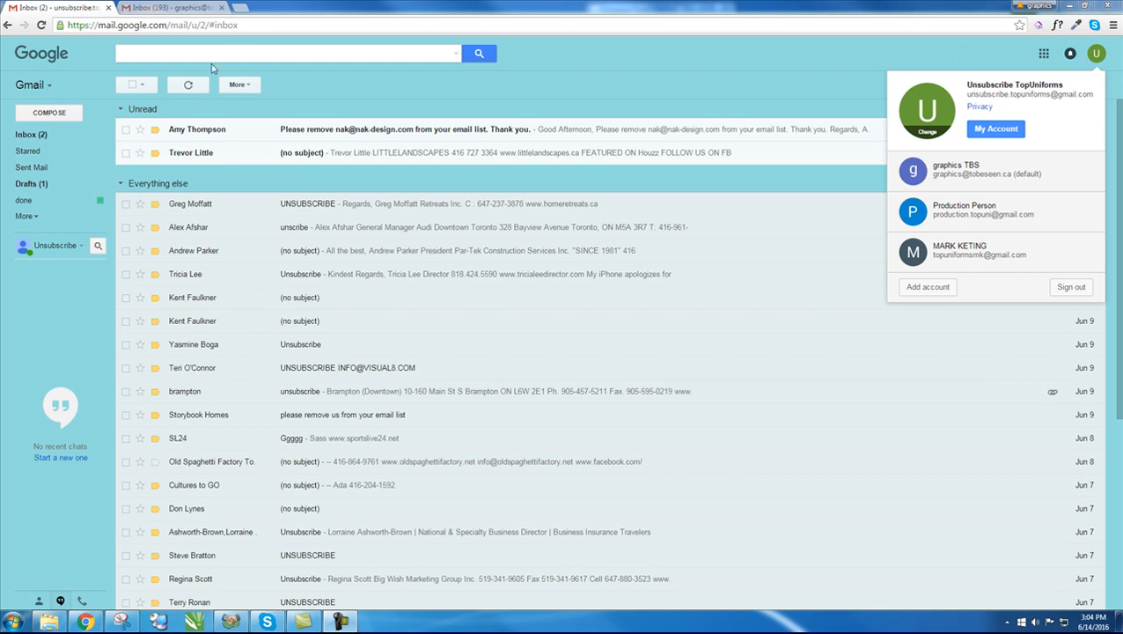
- Open the landscaping company's no-subject message and select the sender's email address
{"action": "left_click", "coordinate": [190, 152]}
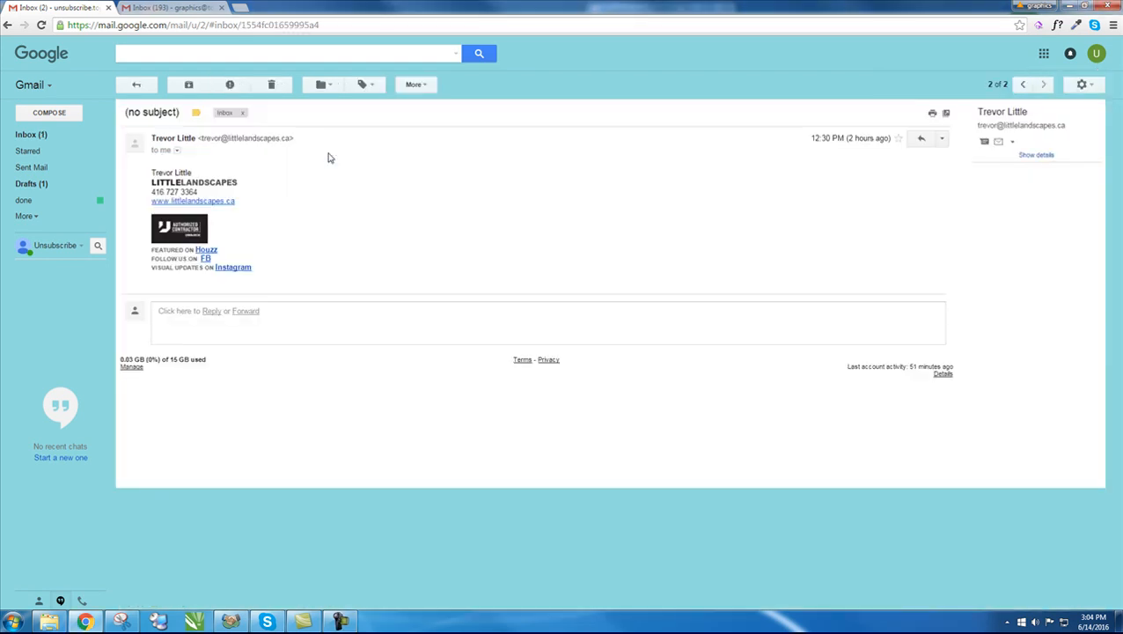
{"action": "double_click", "coordinate": [249, 139]}
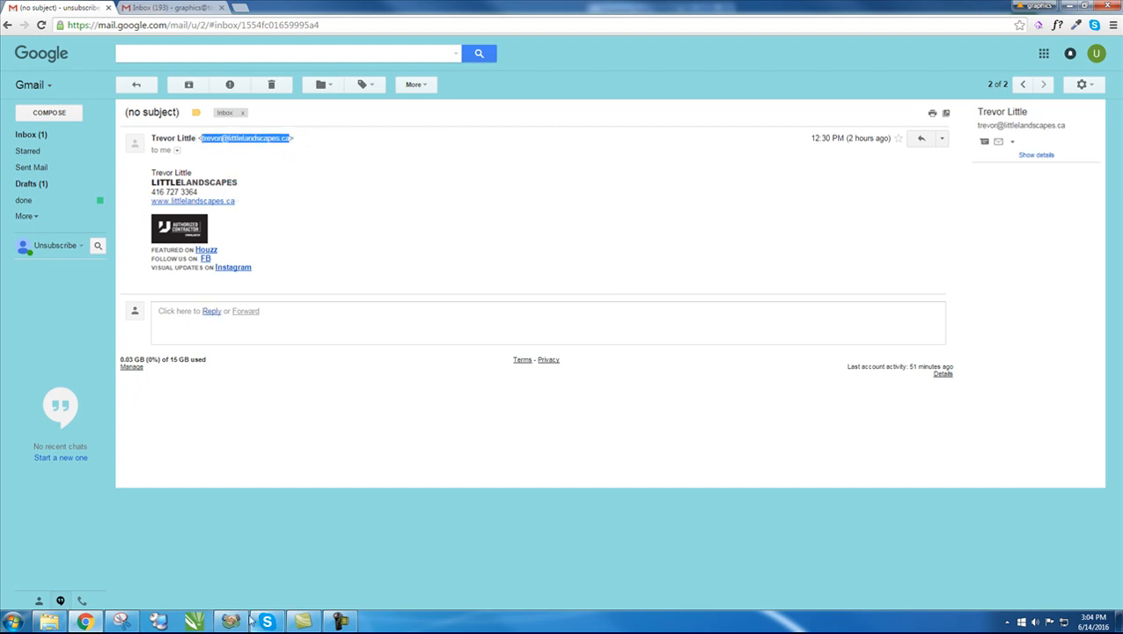
- Switch to ACT! and bring up Search on Keywords from the Lookup menu
{"action": "left_click", "coordinate": [231, 622]}
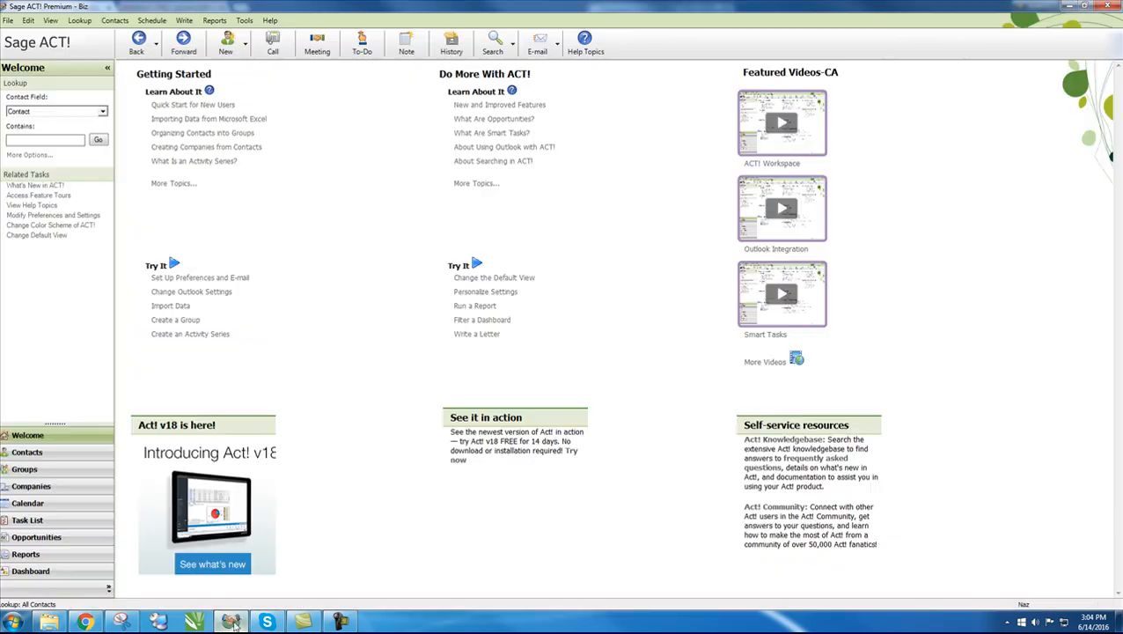
{"action": "mouse_move", "coordinate": [28, 20]}
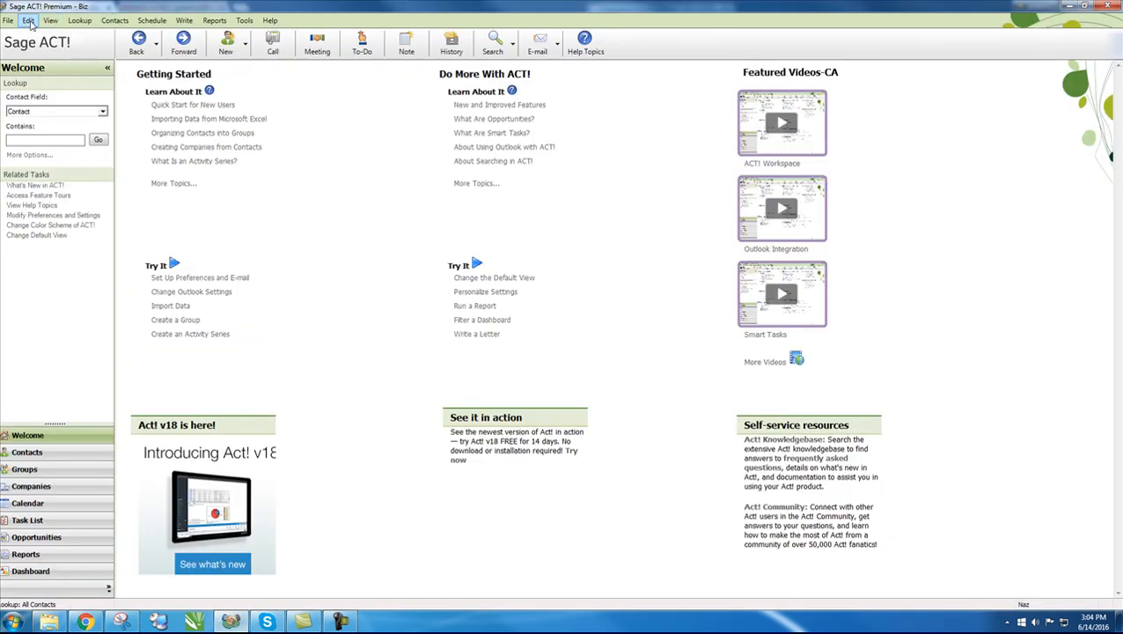
{"action": "left_click", "coordinate": [79, 20]}
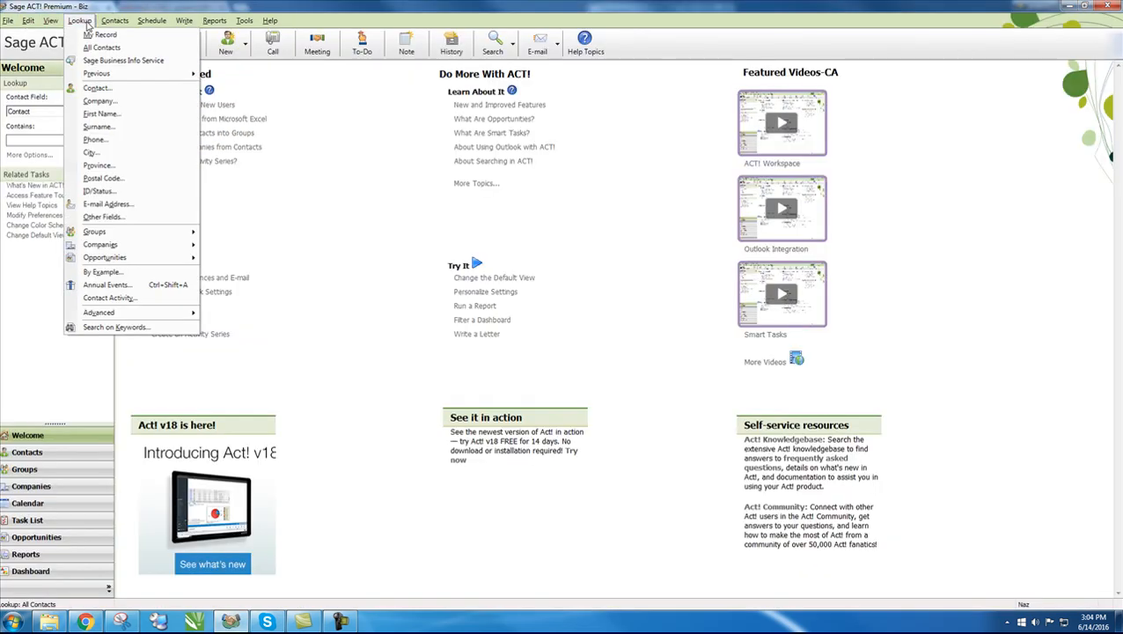
{"action": "mouse_move", "coordinate": [117, 327]}
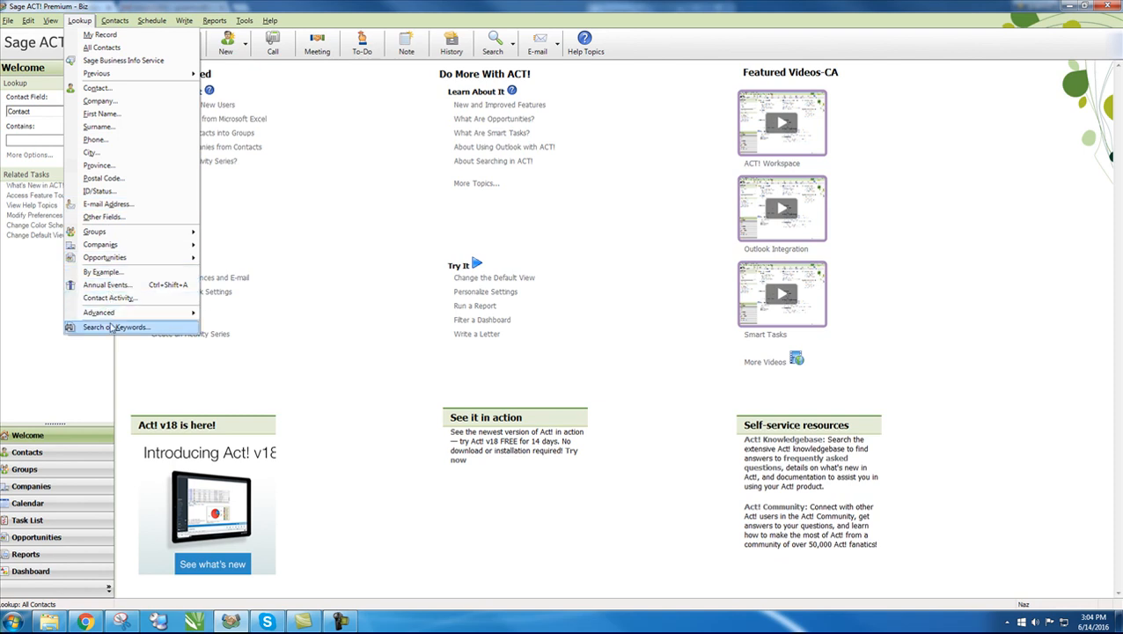
{"action": "left_click", "coordinate": [114, 326]}
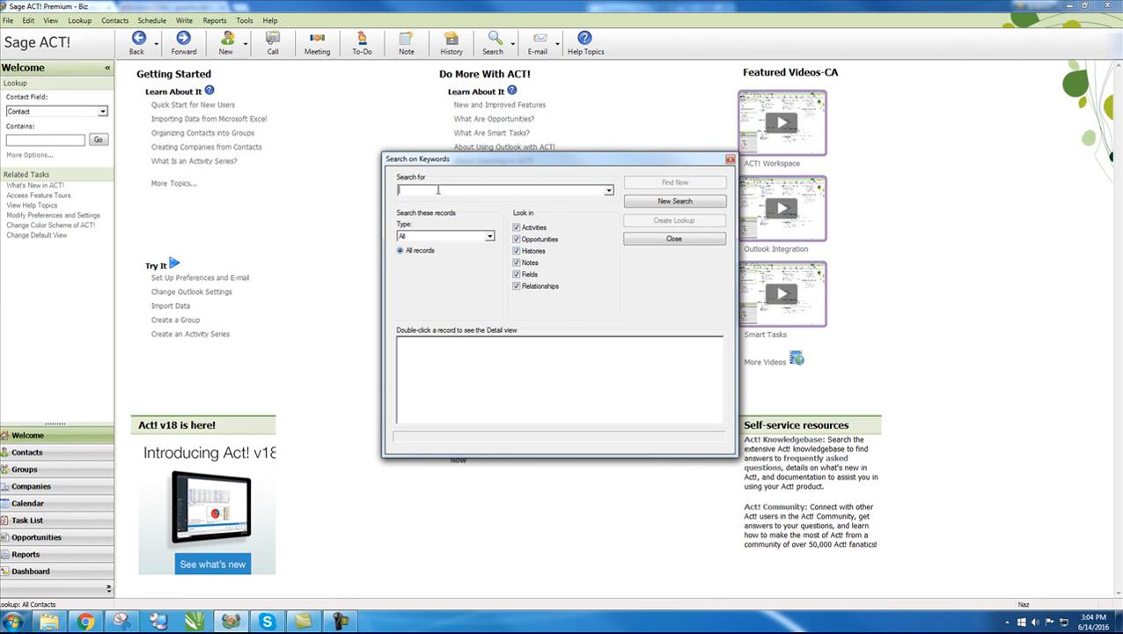
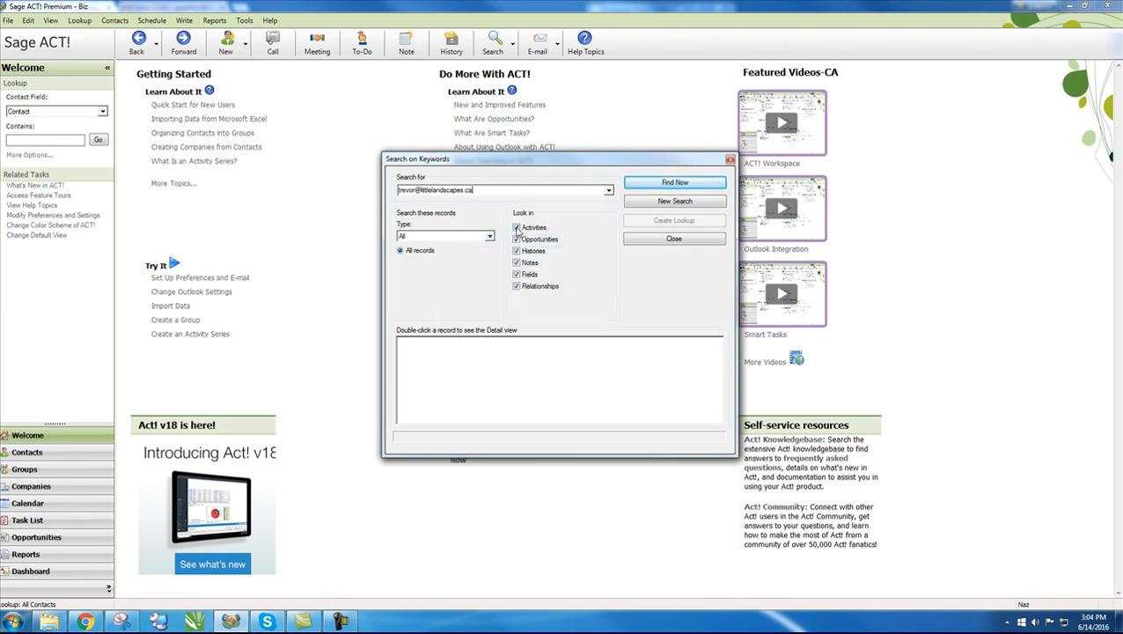
{"action": "left_click", "coordinate": [517, 228]}
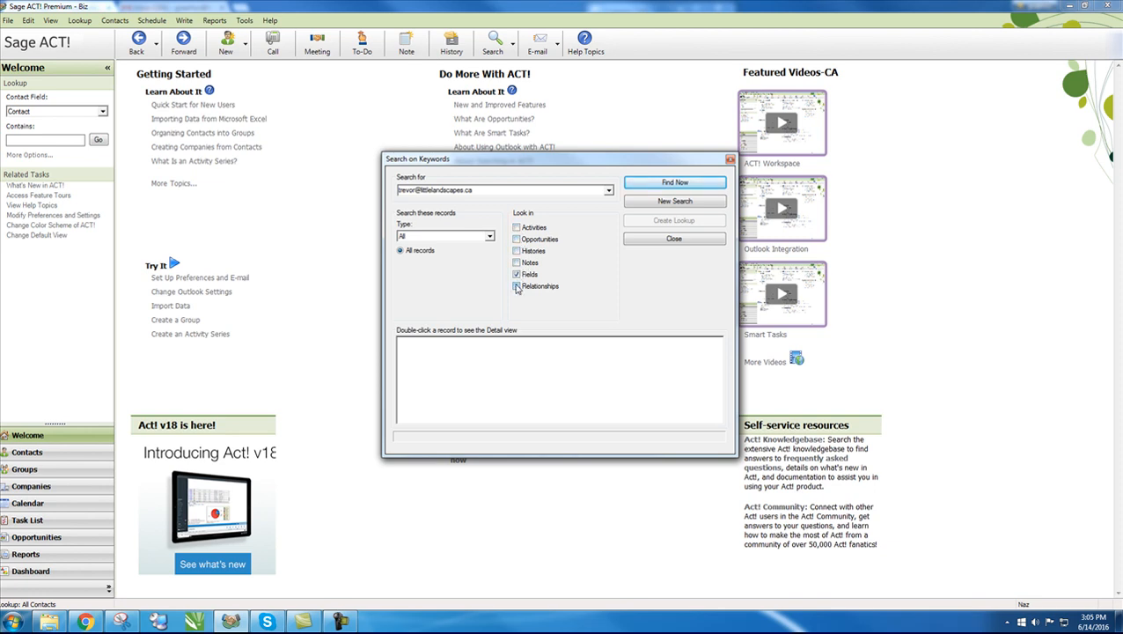
{"action": "left_click", "coordinate": [675, 183]}
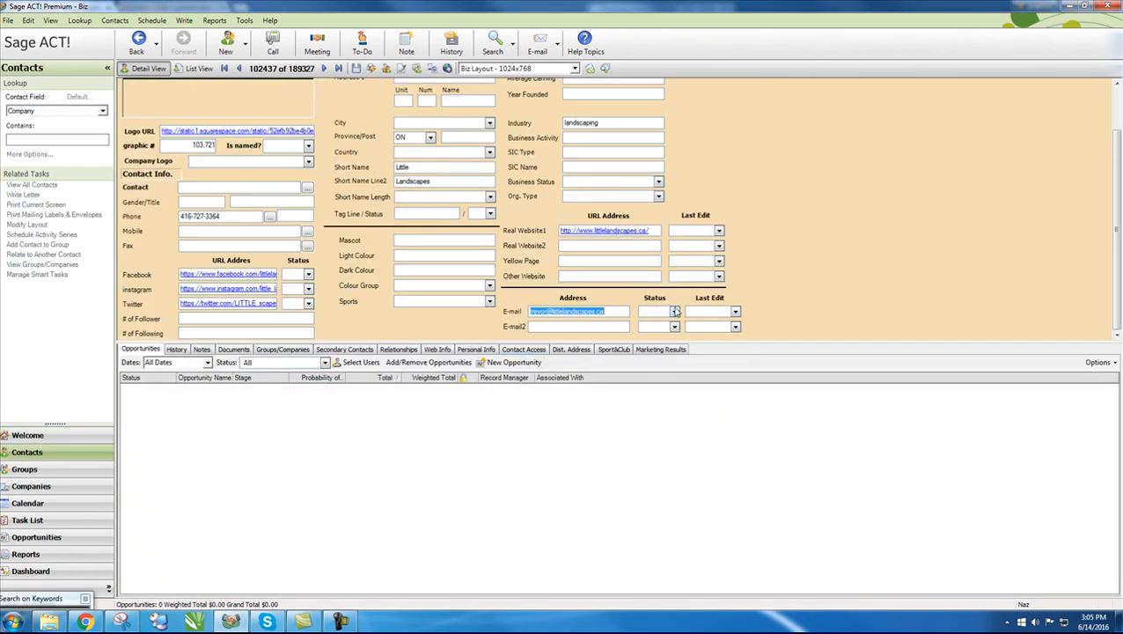
- Set the company's E-mail Status to 'Do not email Top' and return to the top of the record
{"action": "left_click", "coordinate": [675, 311]}
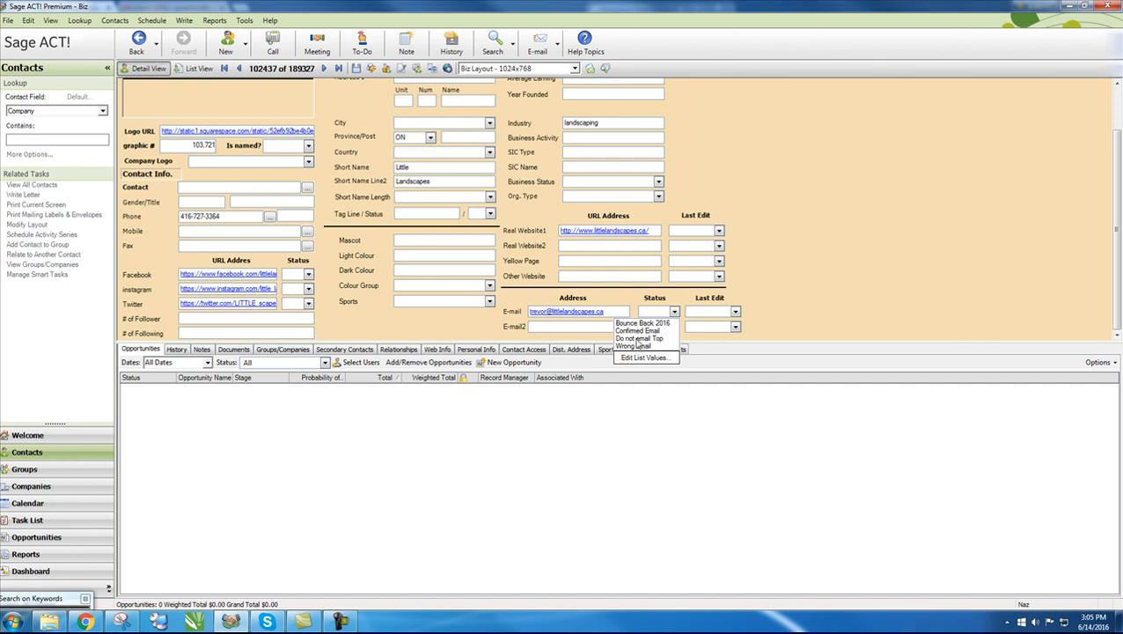
{"action": "left_click", "coordinate": [640, 338]}
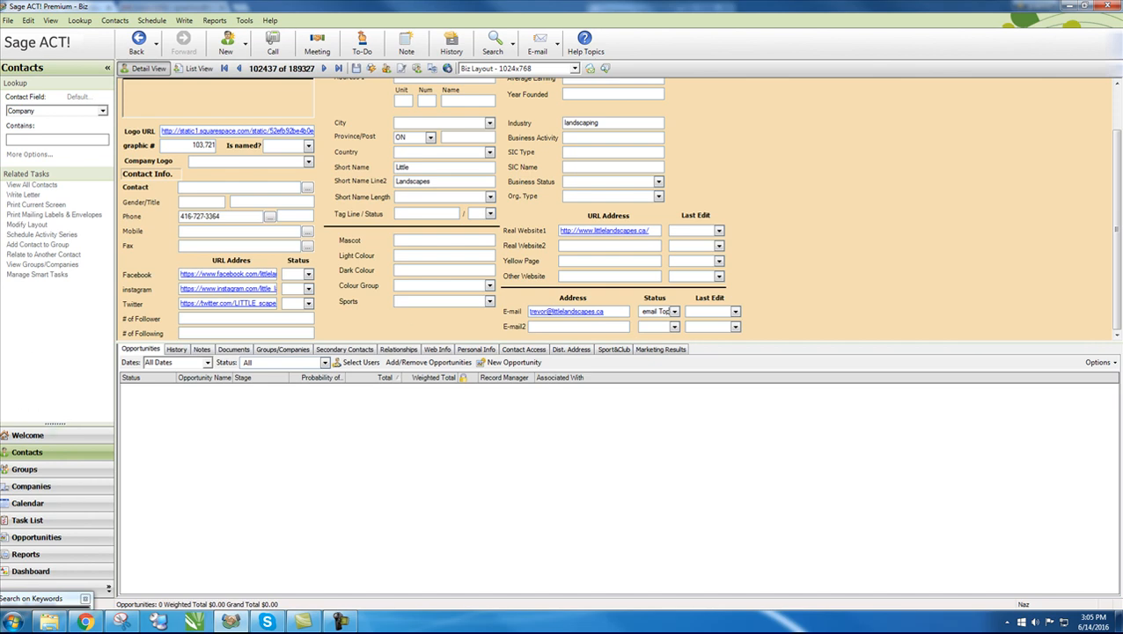
{"action": "mouse_move", "coordinate": [553, 295]}
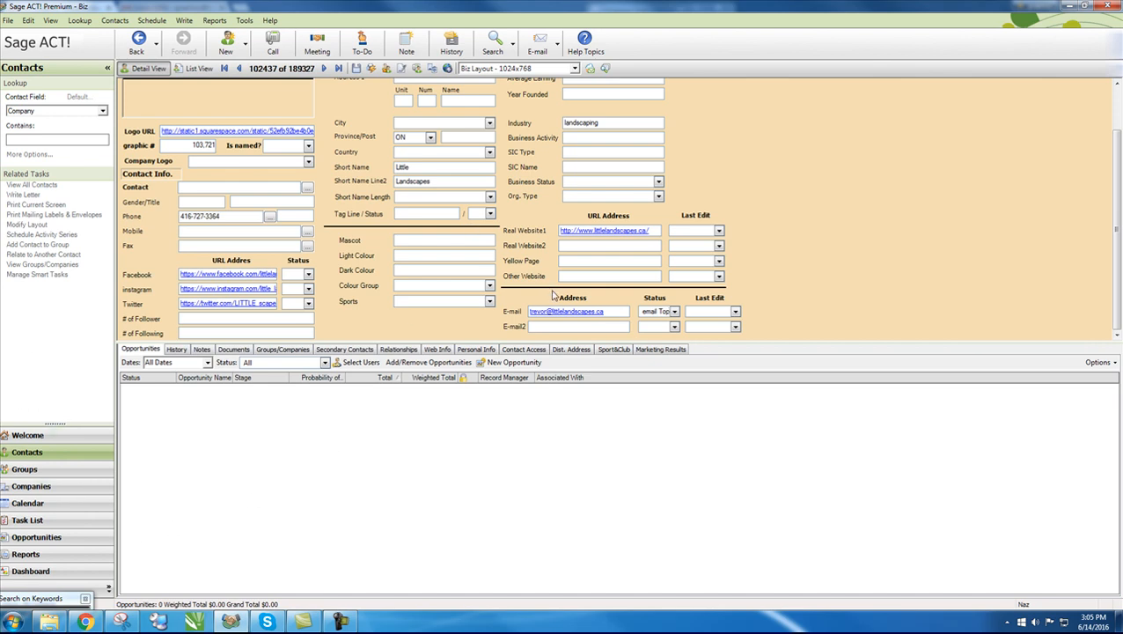
{"action": "scroll", "scroll_direction": "up", "scroll_amount": 3}
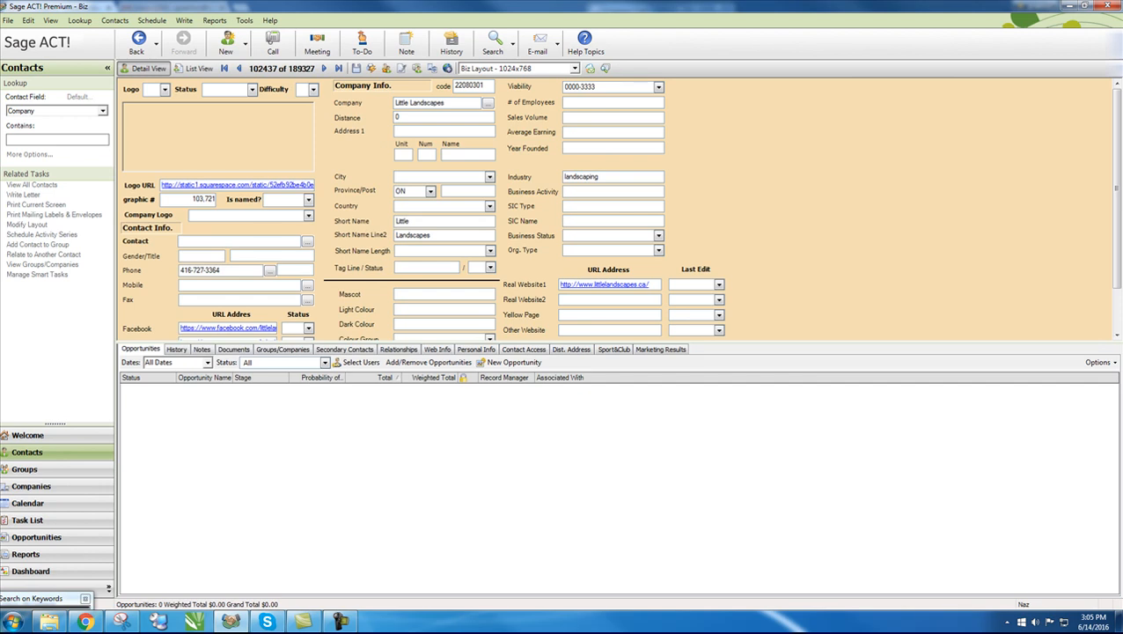
{"action": "mouse_move", "coordinate": [337, 250]}
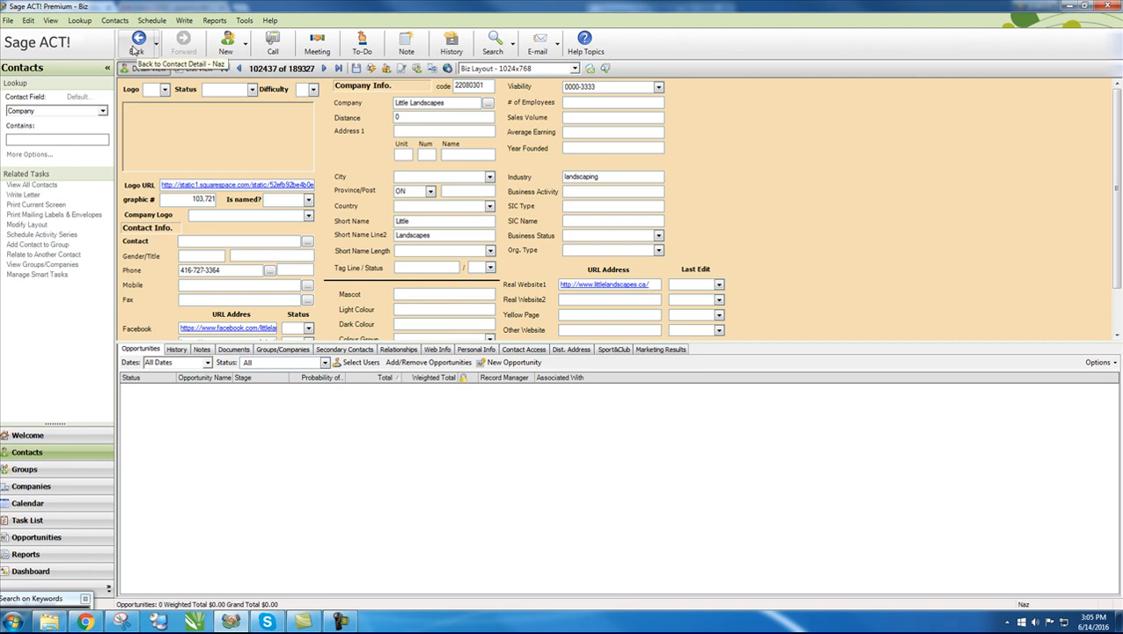
{"action": "left_click", "coordinate": [138, 38]}
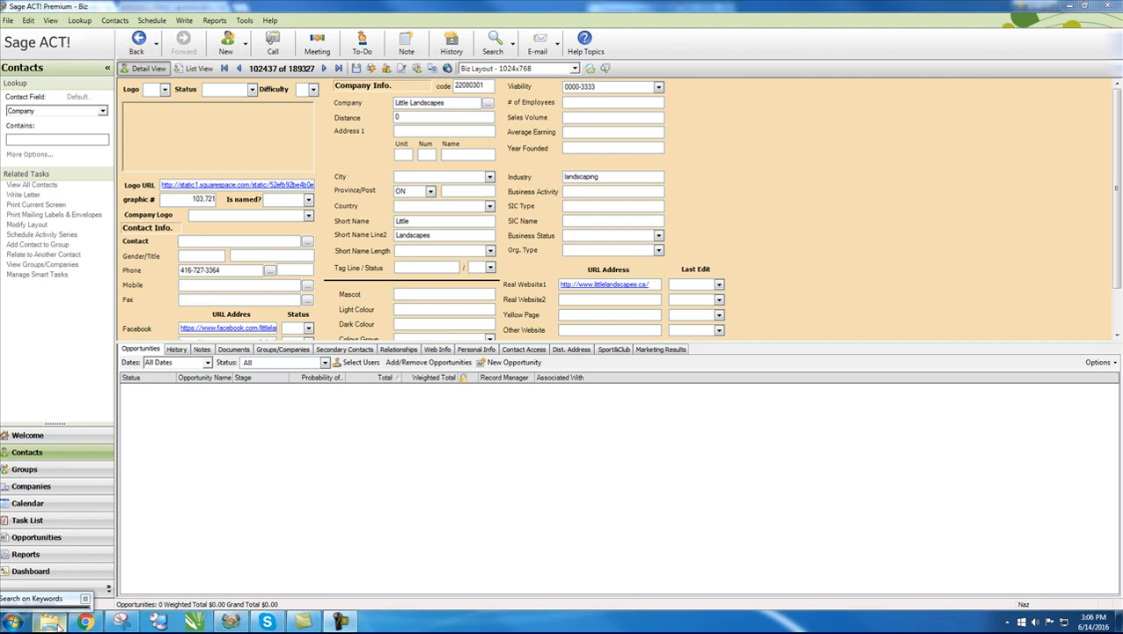
- Switch to Explorer and open the Employee_Files folder on the Storage network drive
{"action": "left_click", "coordinate": [49, 622]}
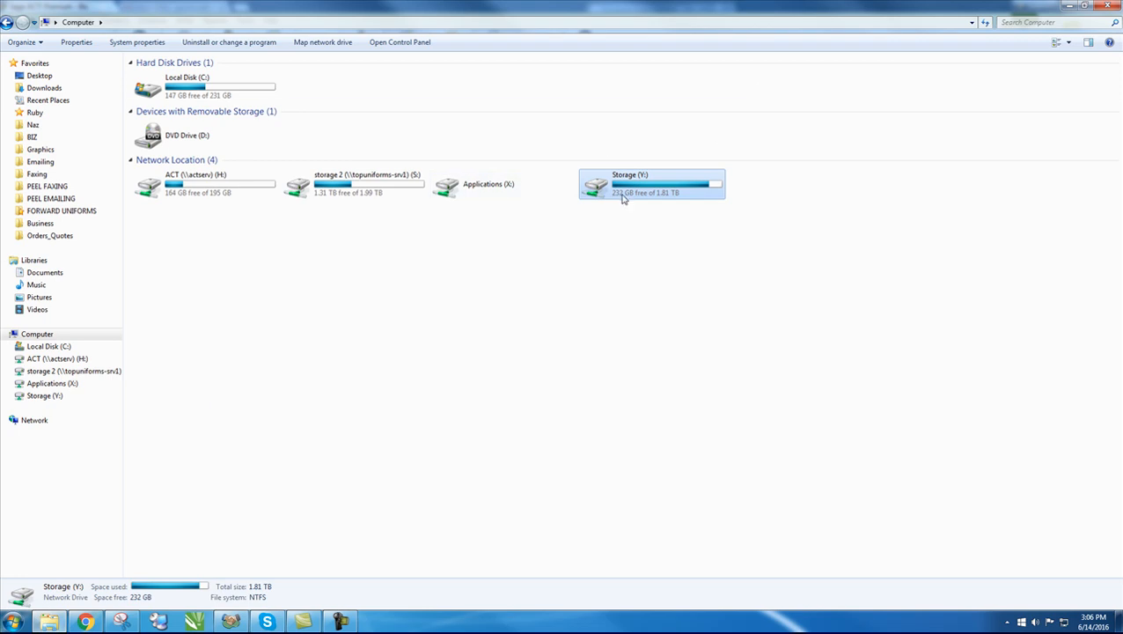
{"action": "mouse_move", "coordinate": [617, 190]}
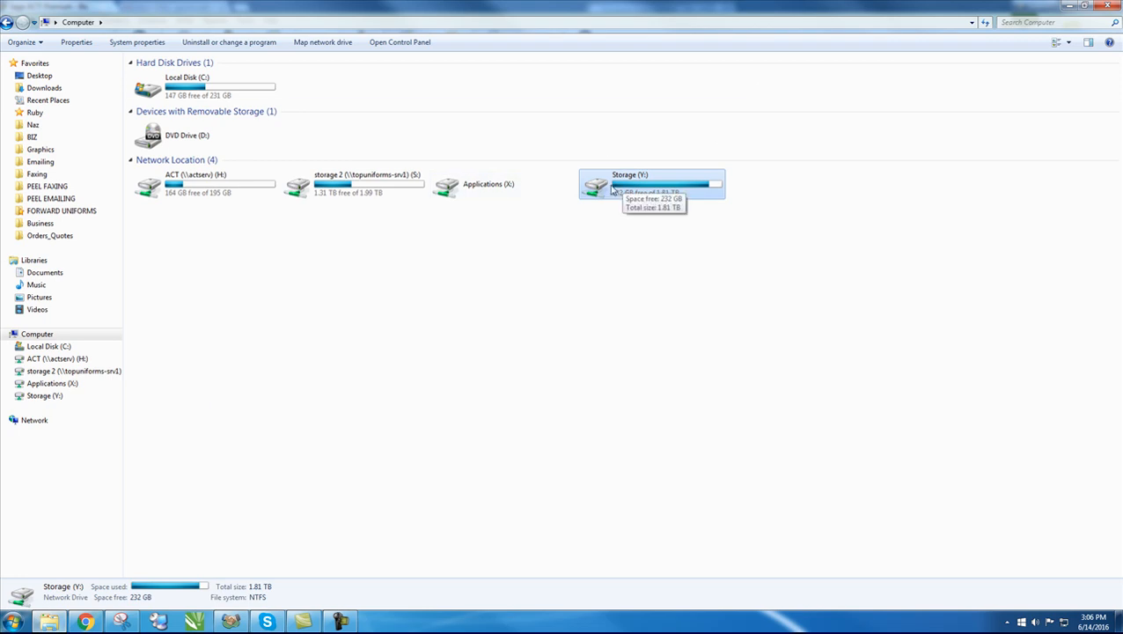
{"action": "double_click", "coordinate": [651, 183]}
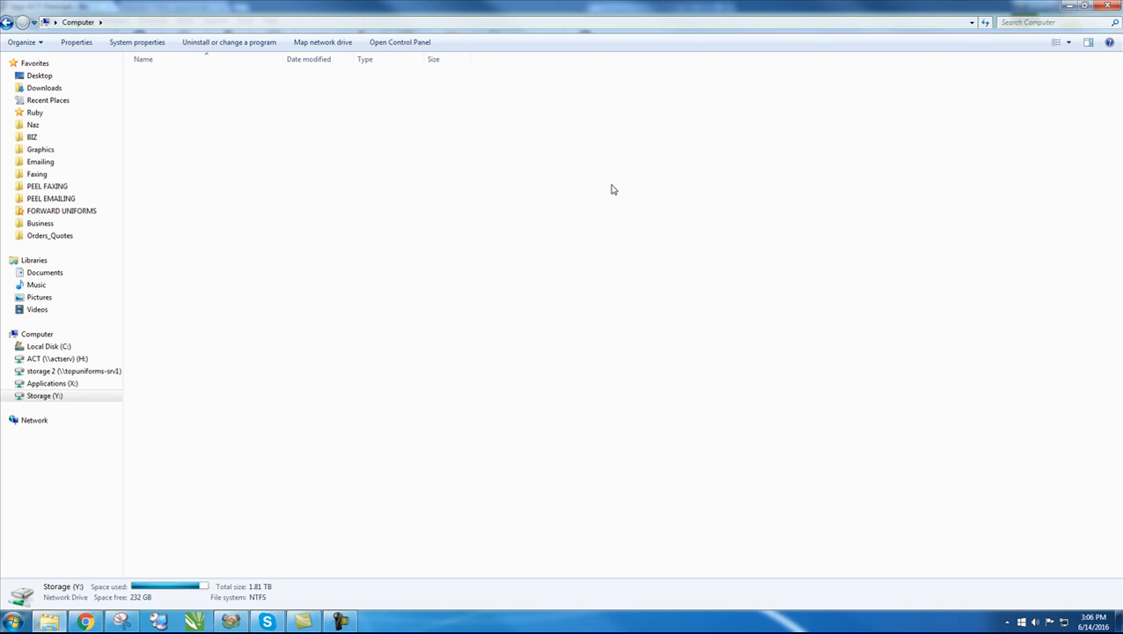
{"action": "double_click", "coordinate": [44, 395]}
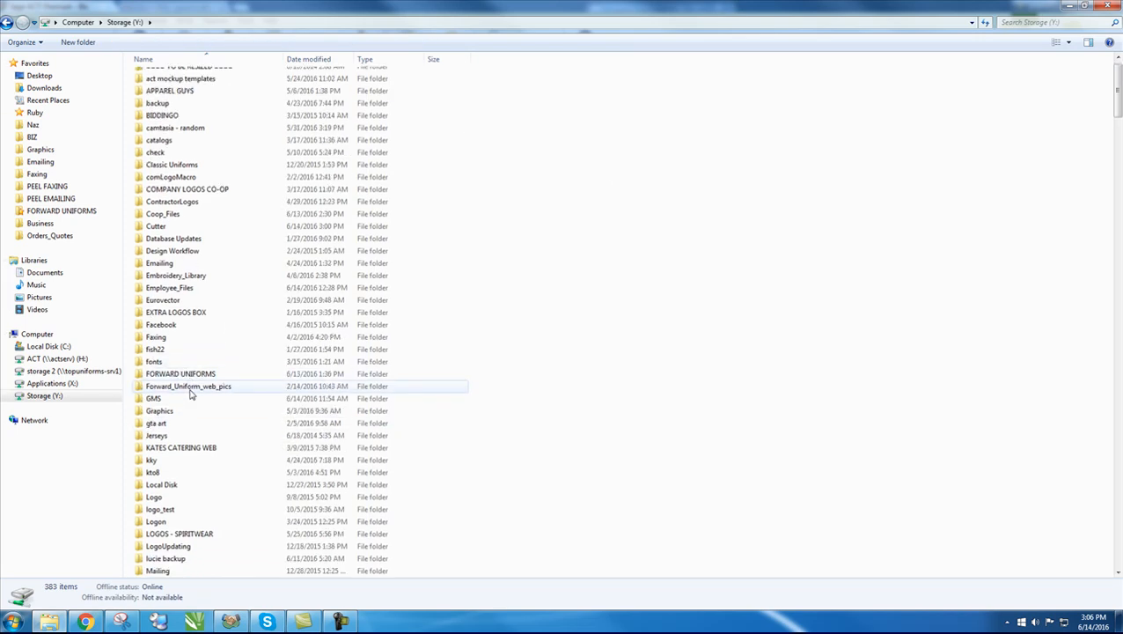
{"action": "scroll", "scroll_direction": "down", "scroll_amount": 3}
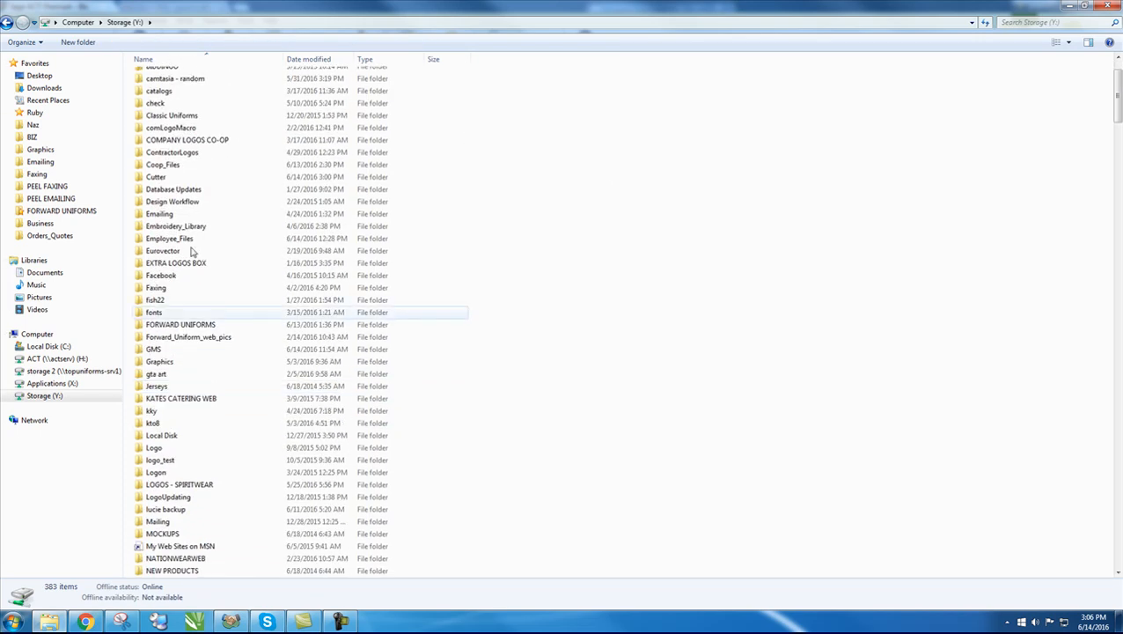
{"action": "left_click", "coordinate": [154, 348]}
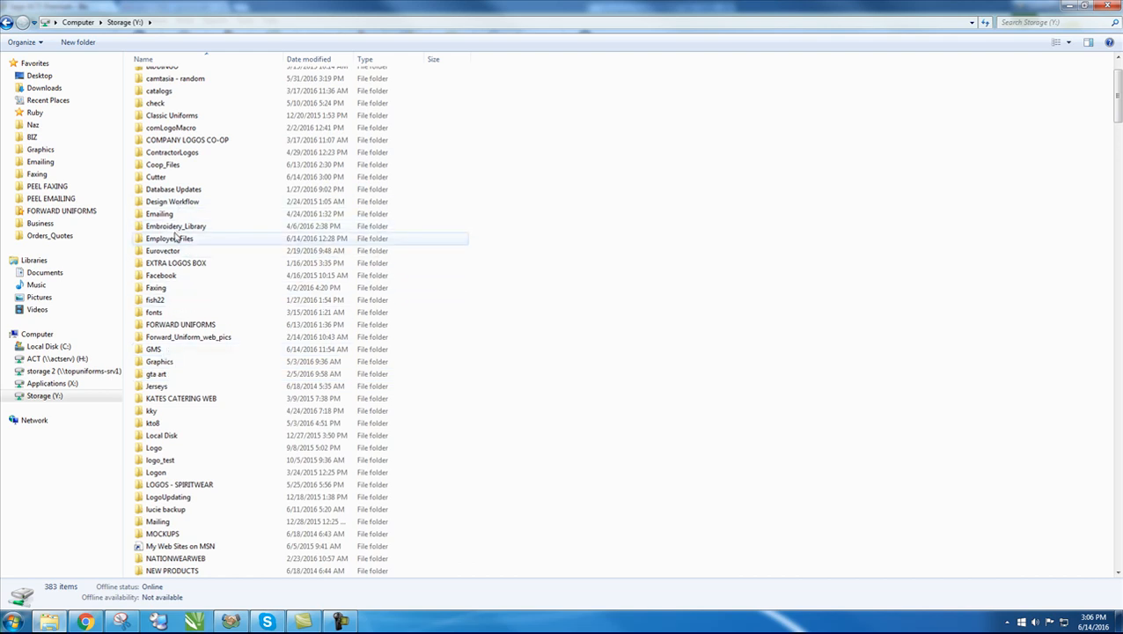
{"action": "left_click", "coordinate": [169, 237]}
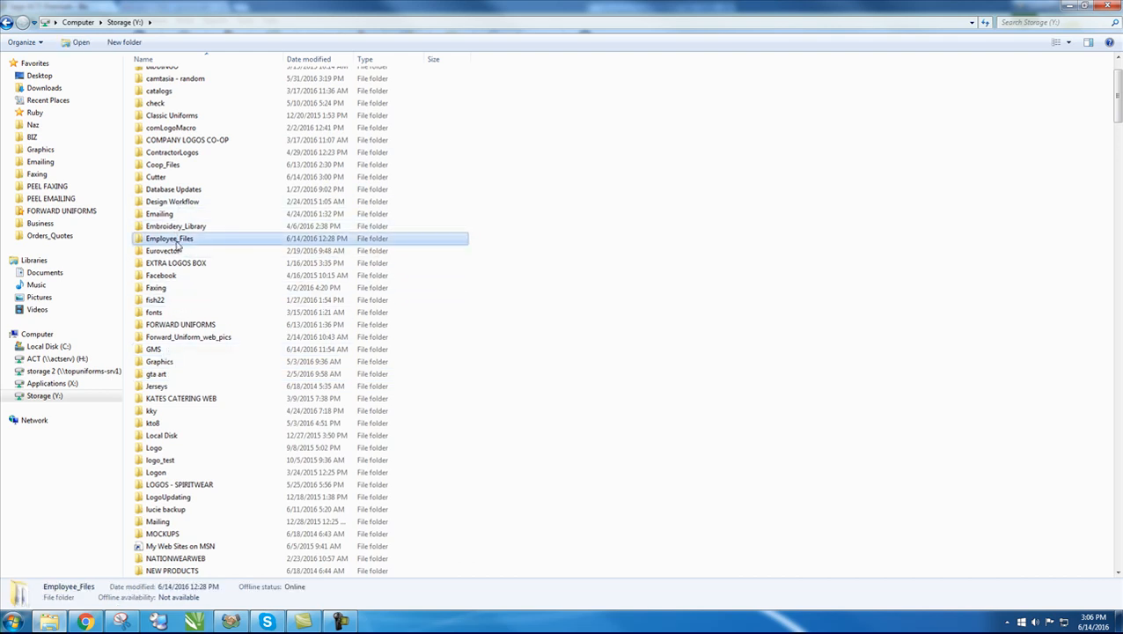
{"action": "double_click", "coordinate": [169, 238]}
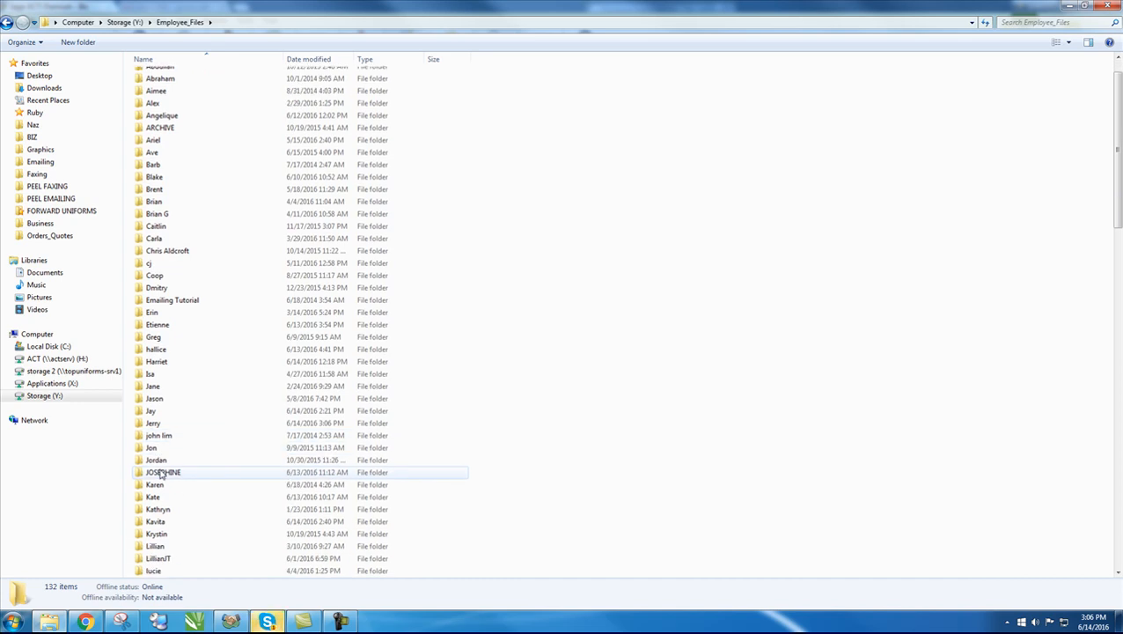
- Open the Unsubscribe folder inside Naz
{"action": "scroll", "scroll_direction": "down", "scroll_amount": 3}
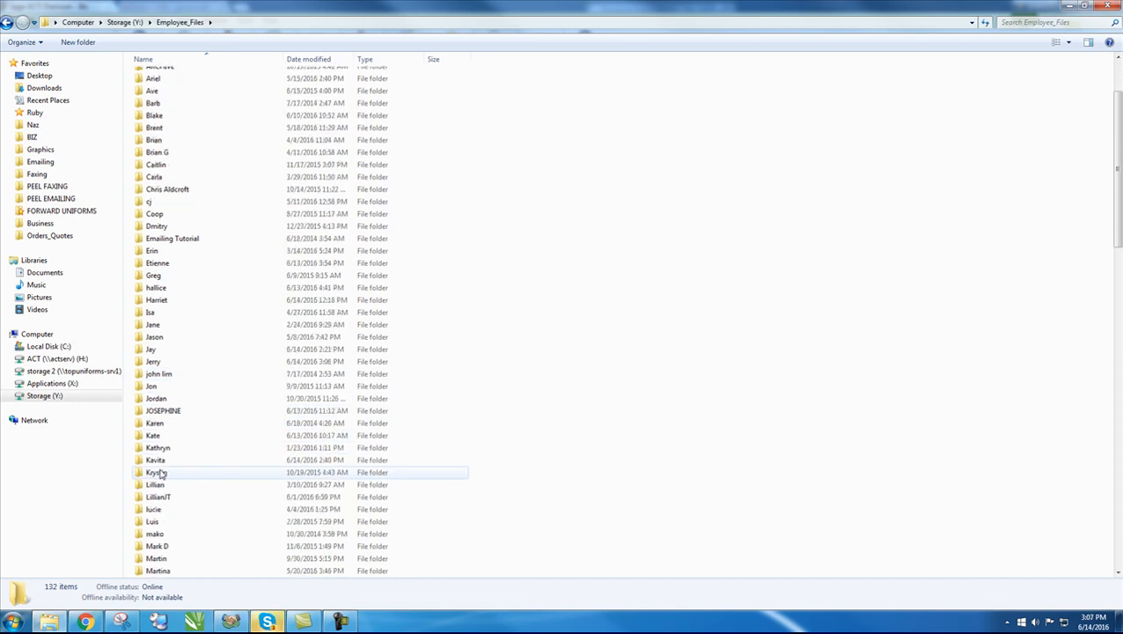
{"action": "scroll", "scroll_direction": "down", "scroll_amount": 3}
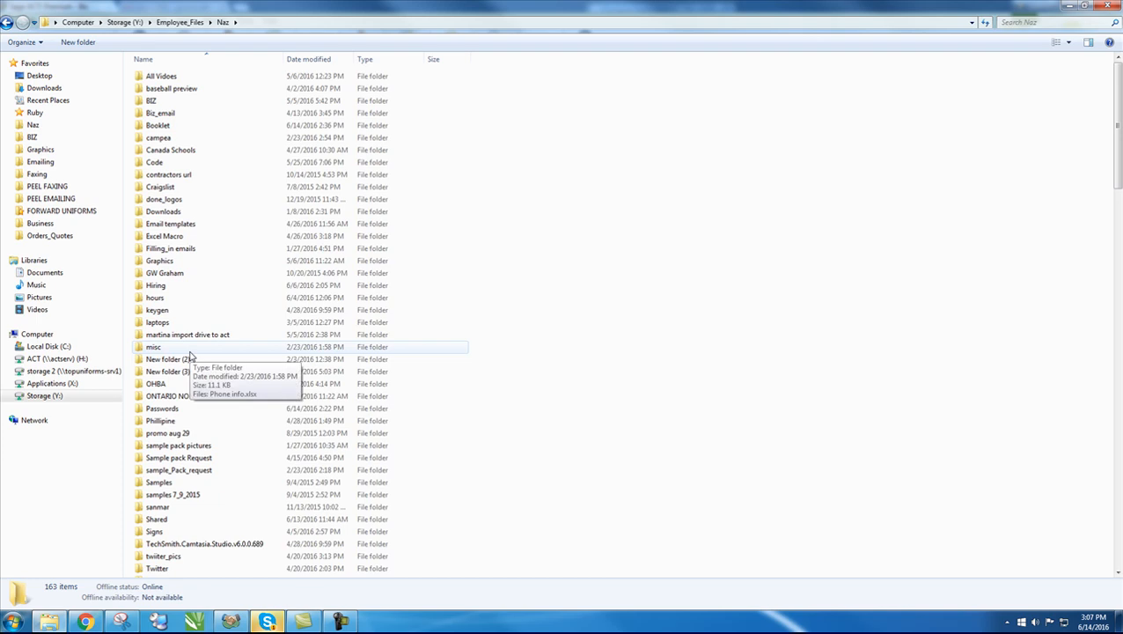
{"action": "scroll", "scroll_direction": "down", "scroll_amount": 3}
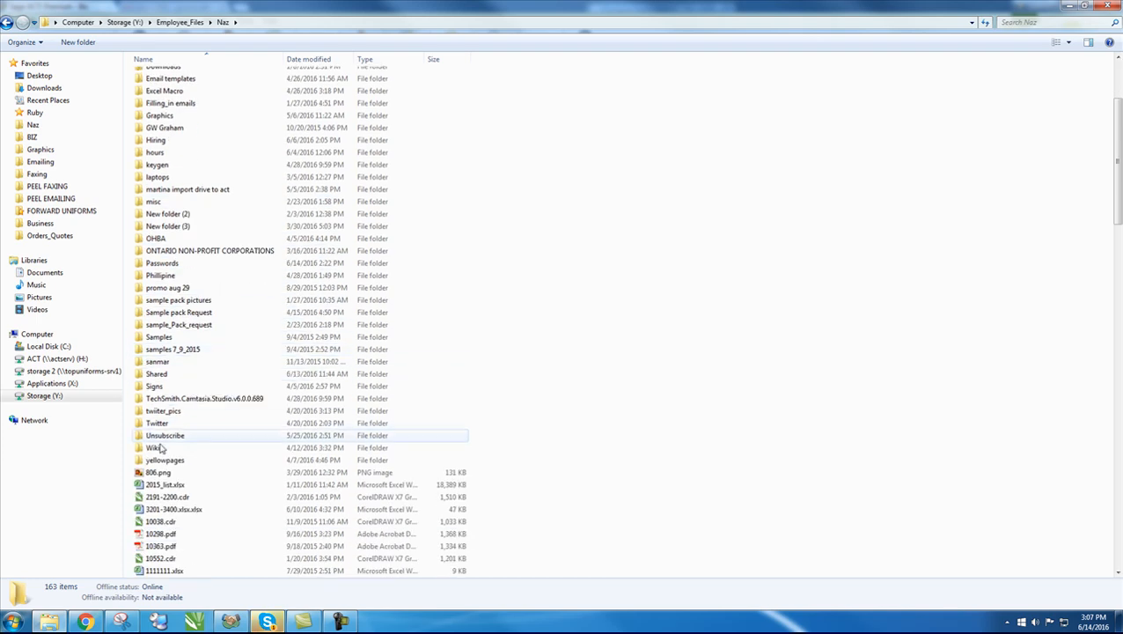
{"action": "double_click", "coordinate": [166, 435]}
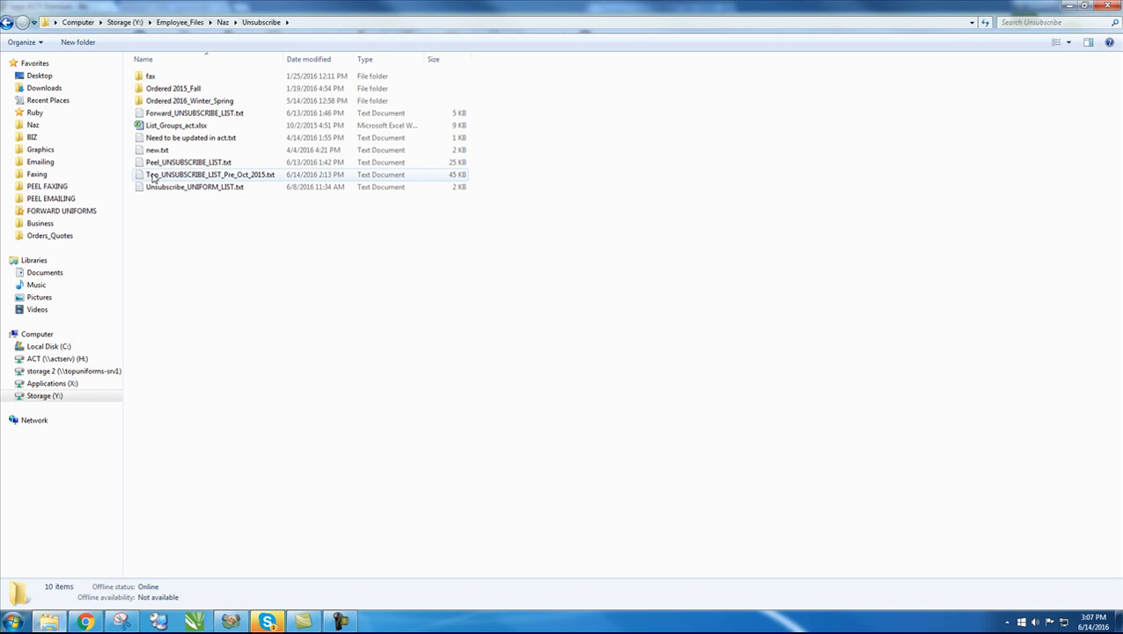
{"action": "mouse_move", "coordinate": [184, 174]}
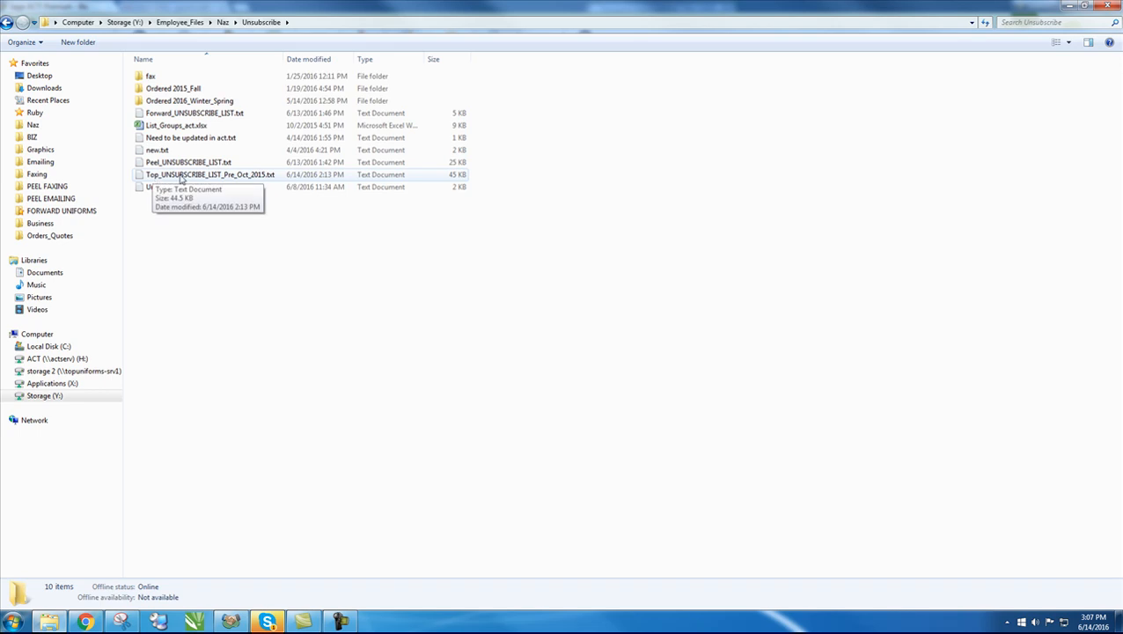
{"action": "double_click", "coordinate": [209, 173]}
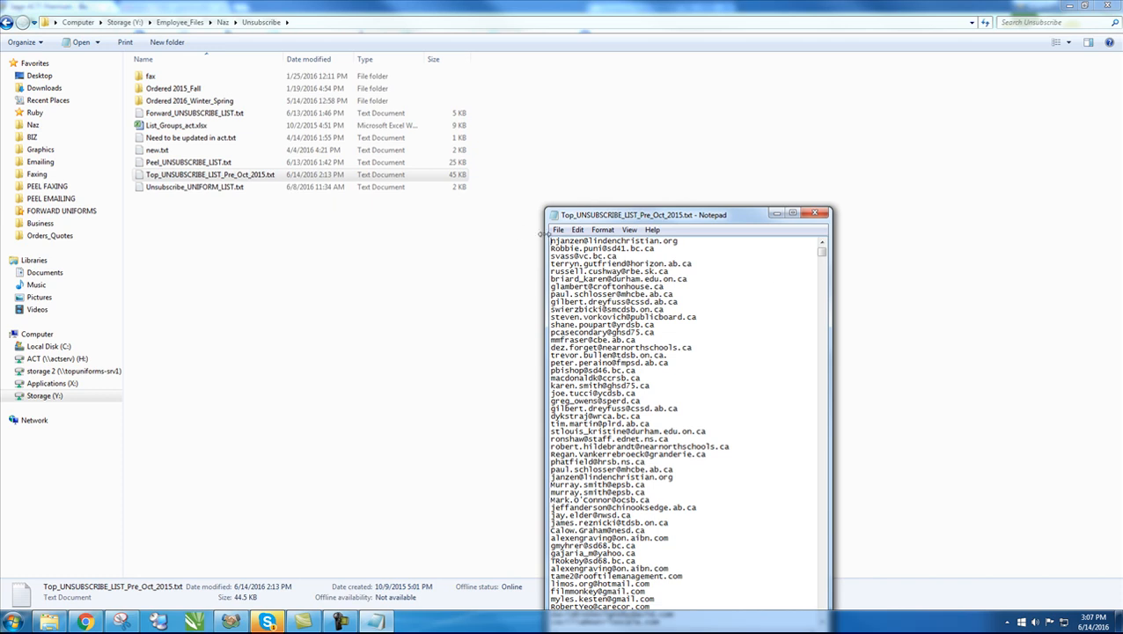
{"action": "mouse_move", "coordinate": [560, 233]}
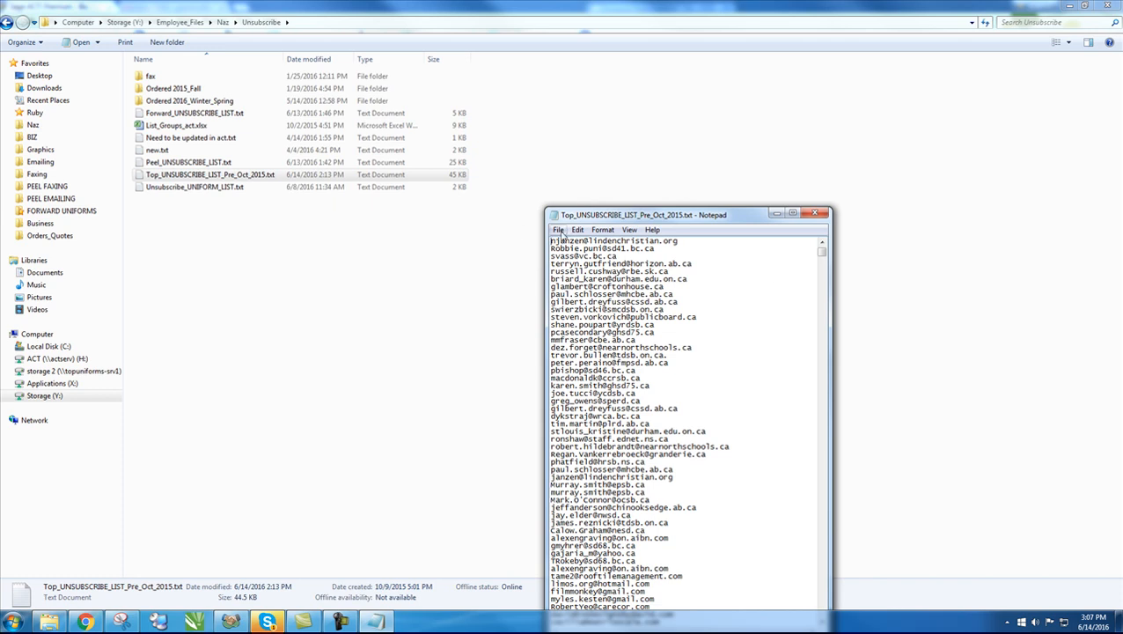
{"action": "left_click", "coordinate": [558, 230]}
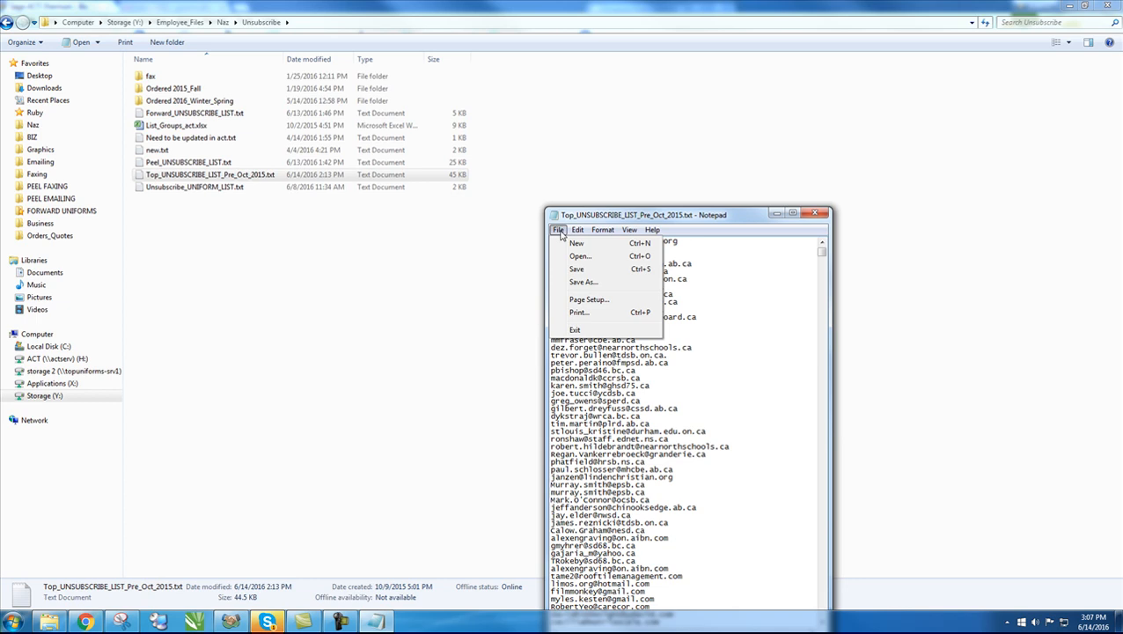
{"action": "mouse_move", "coordinate": [577, 243]}
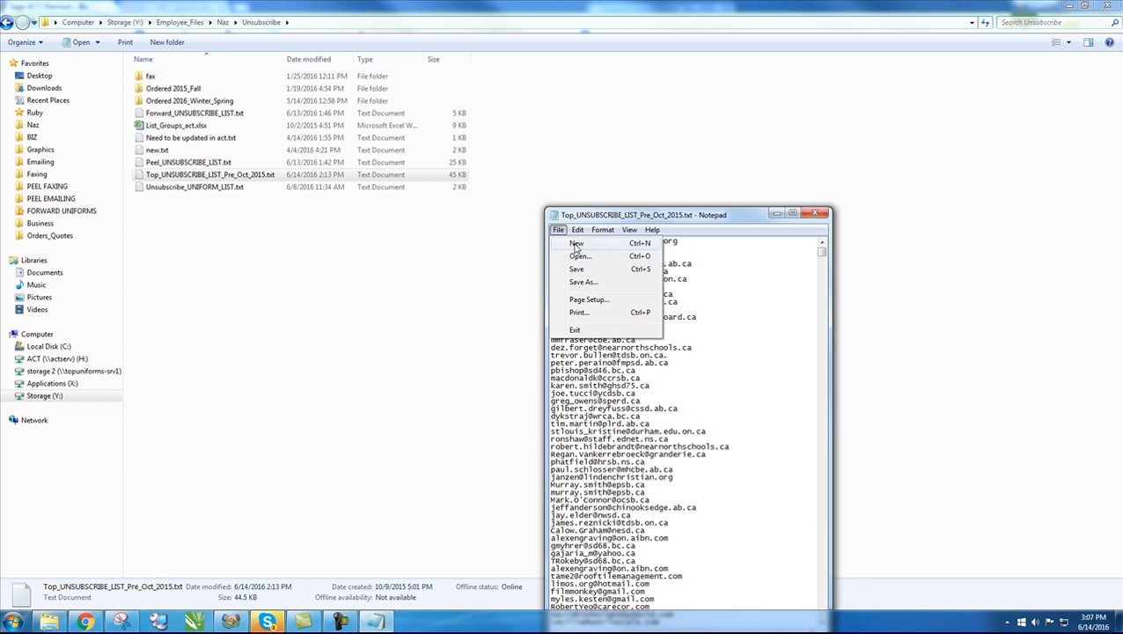
{"action": "left_click", "coordinate": [576, 243]}
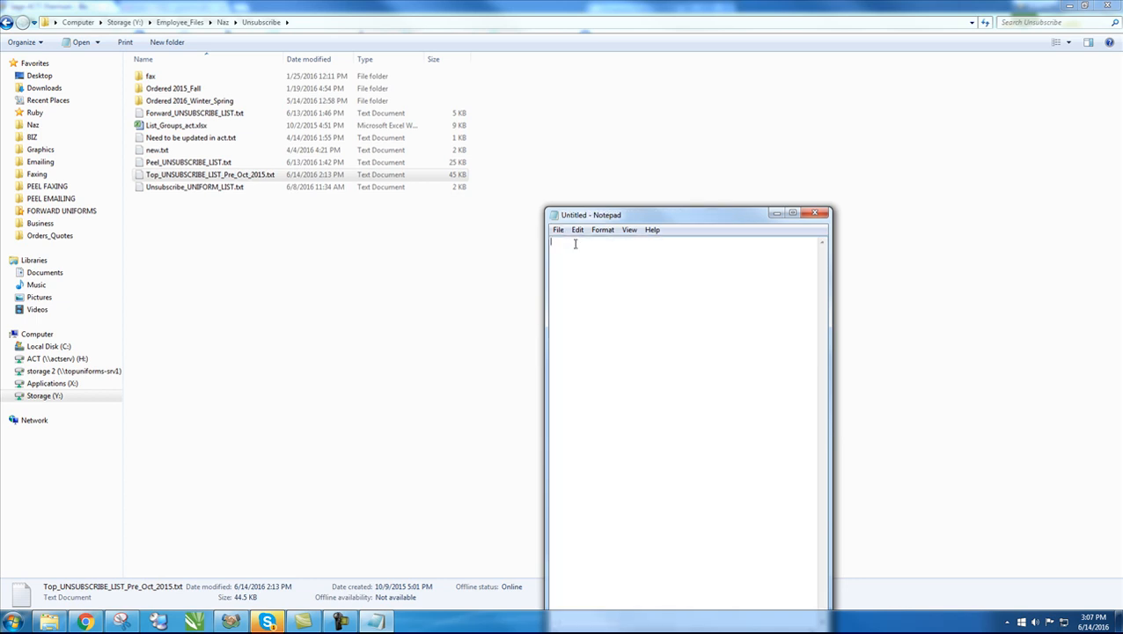
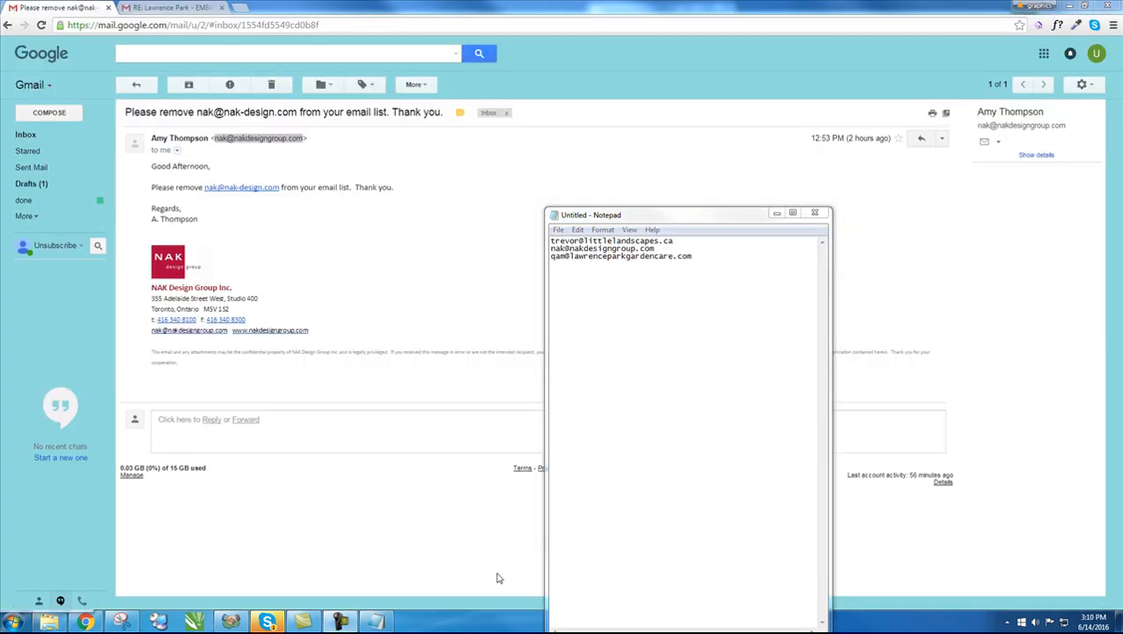
- Copy all collected addresses and paste them at the top of Top_UNSUBSCRIBE_LIST_Pre_Oct_2015.txt
{"action": "key", "text": "ctrl+a"}
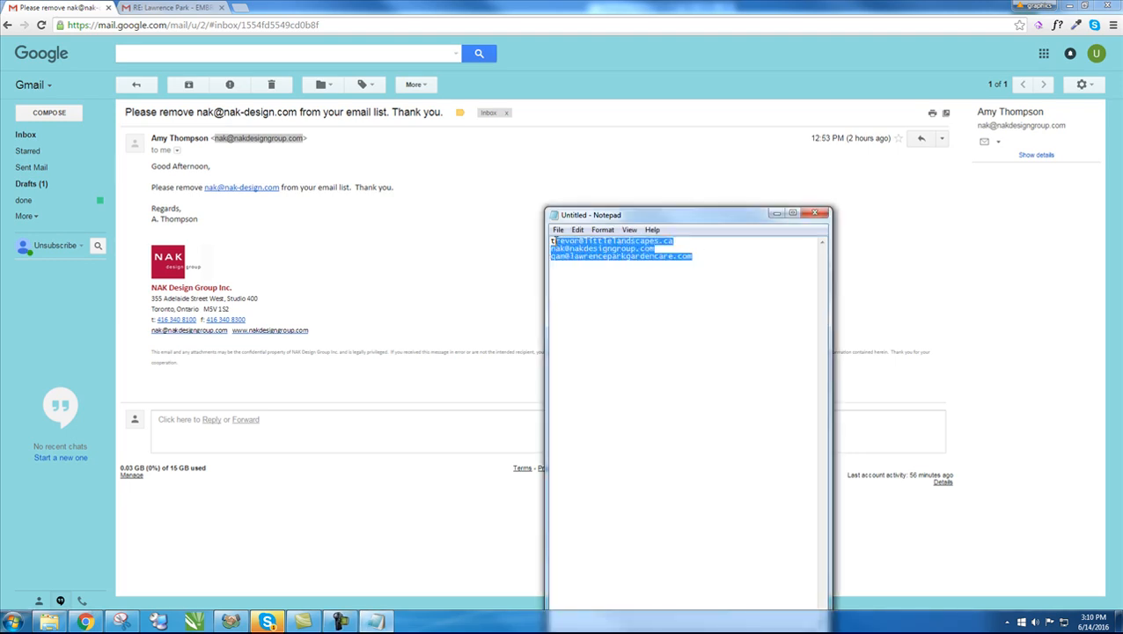
{"action": "right_click", "coordinate": [634, 255]}
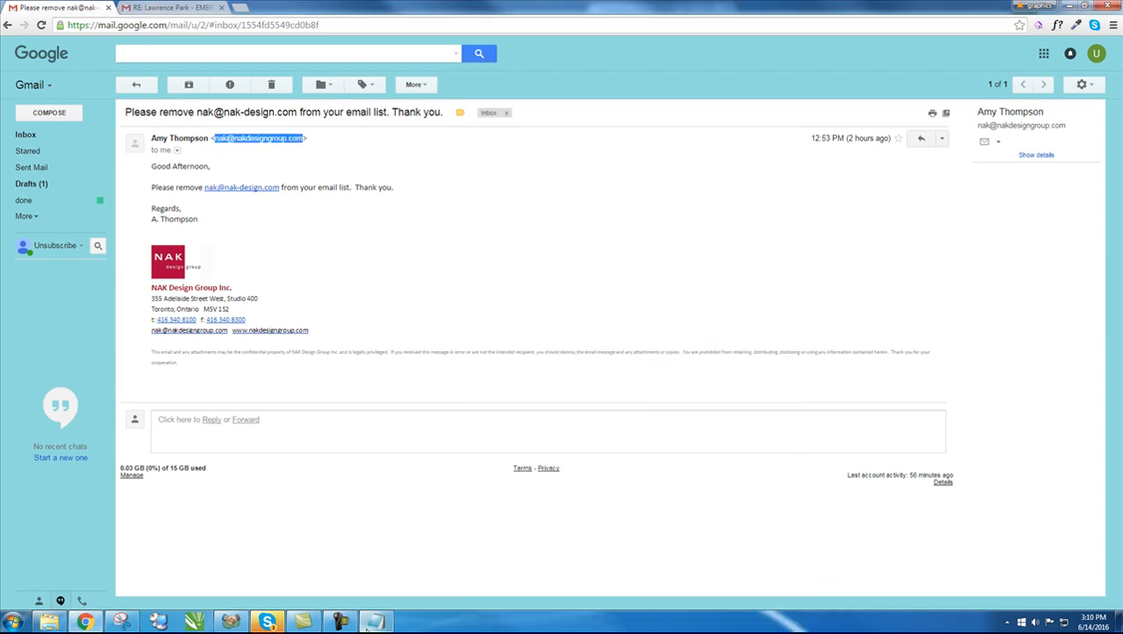
{"action": "left_click", "coordinate": [376, 621]}
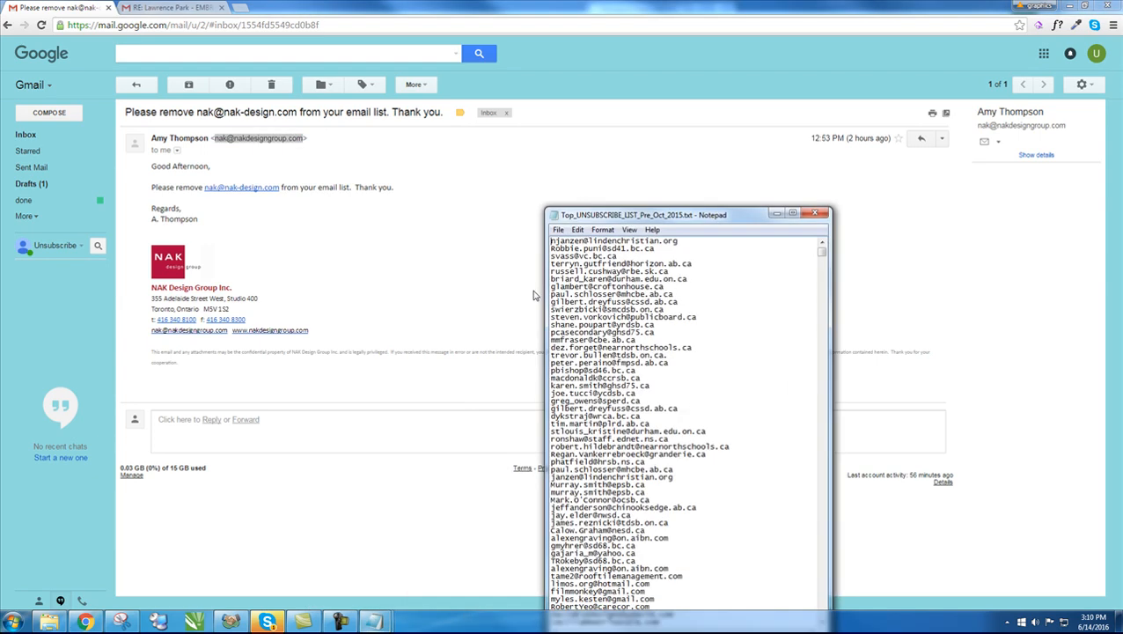
{"action": "scroll", "scroll_direction": "down", "scroll_amount": 3}
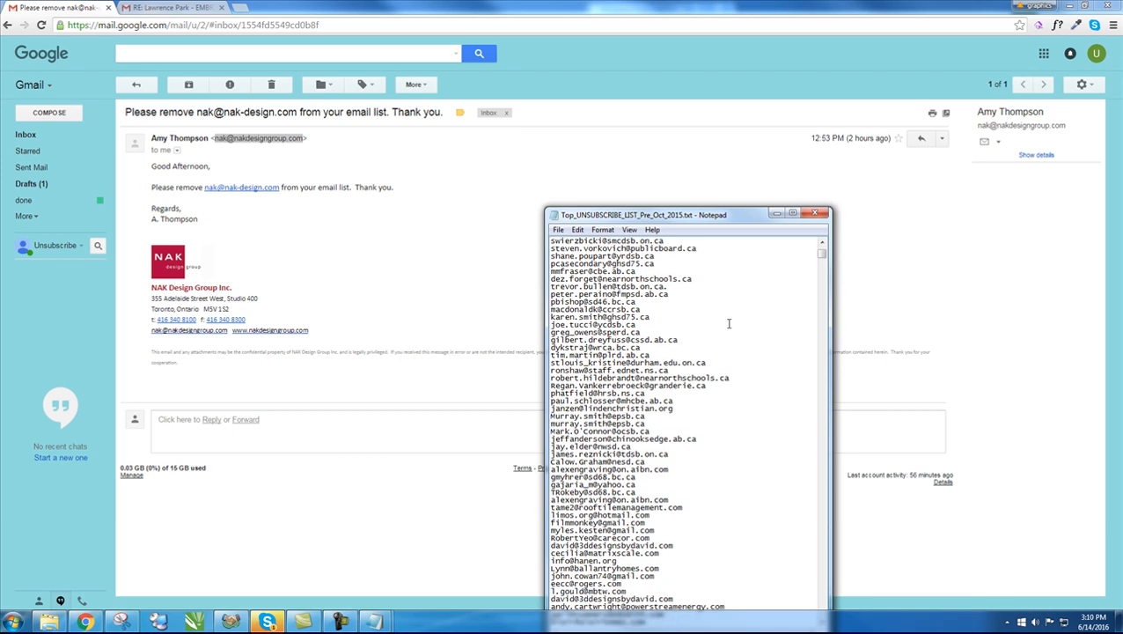
{"action": "scroll", "scroll_direction": "up", "scroll_amount": 3}
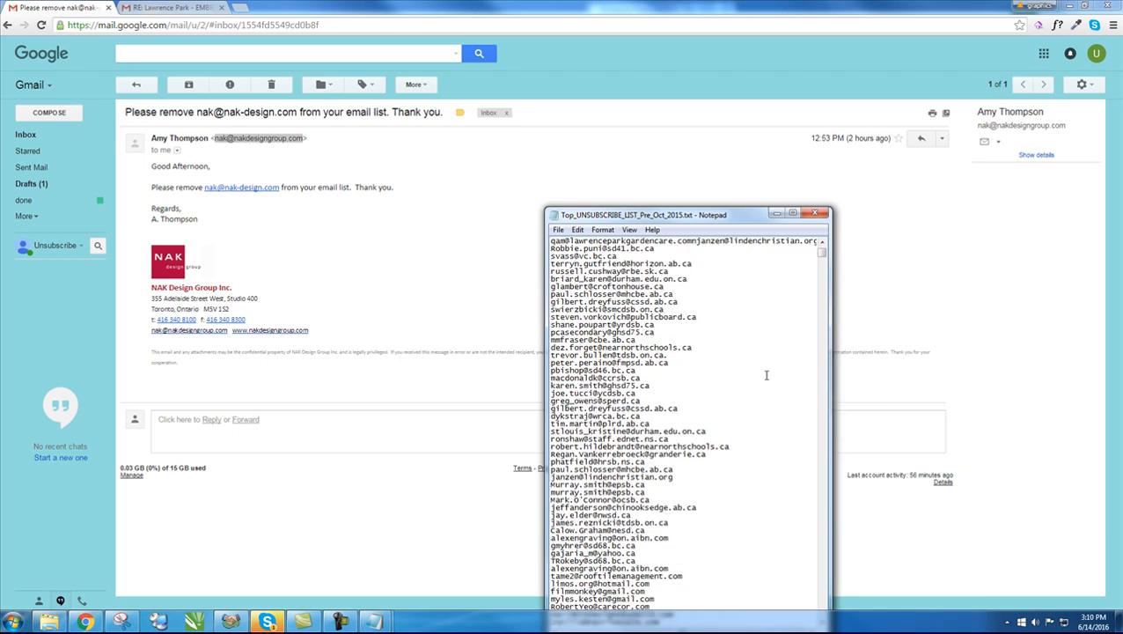